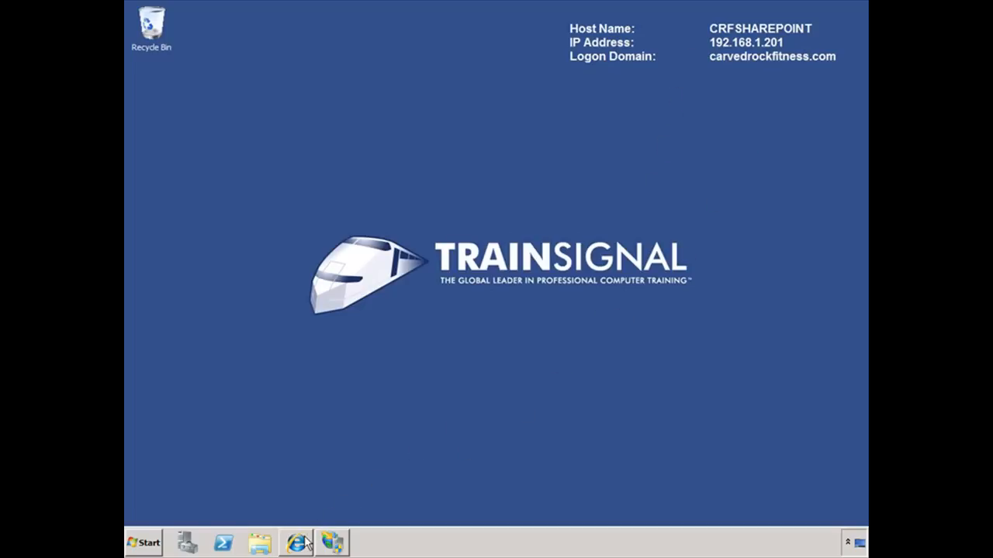
# - Launch Central Administration in Internet Explorer and go to Application Management
pyautogui.click(295, 541)
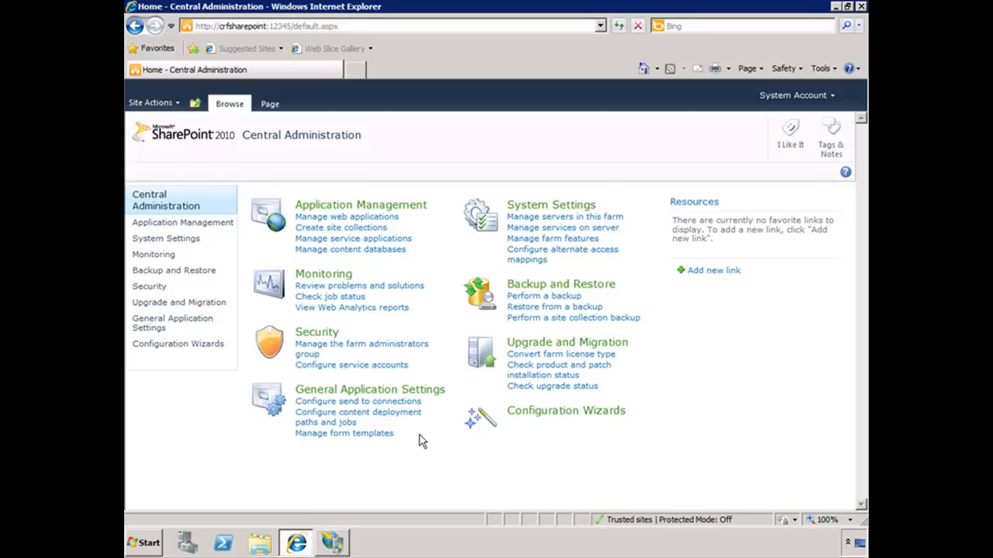
pyautogui.moveTo(375, 268)
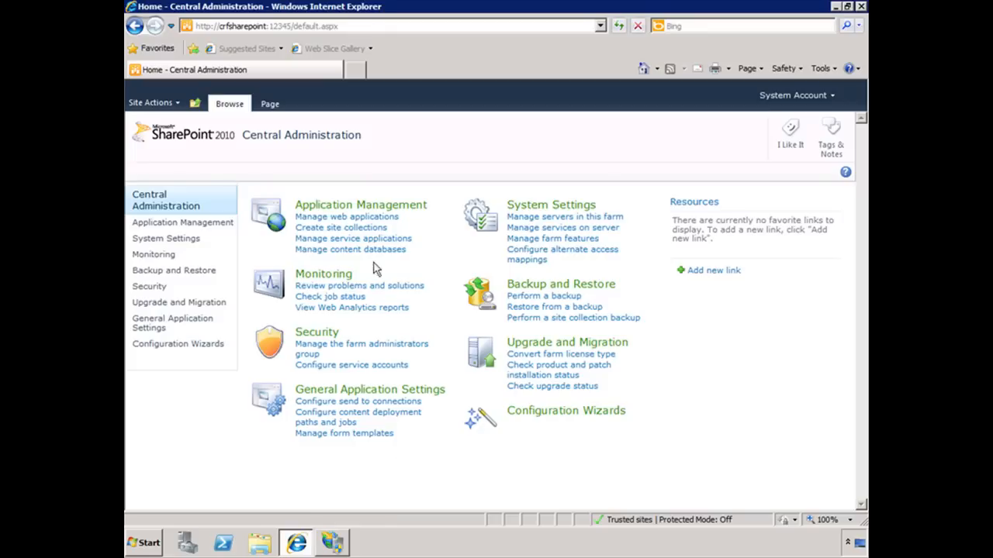
pyautogui.click(360, 204)
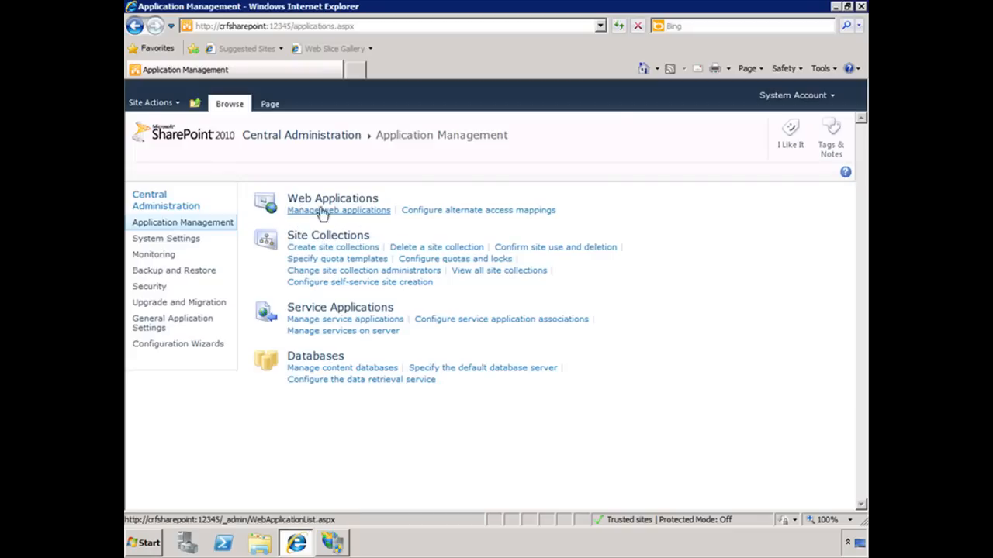
pyautogui.moveTo(479, 235)
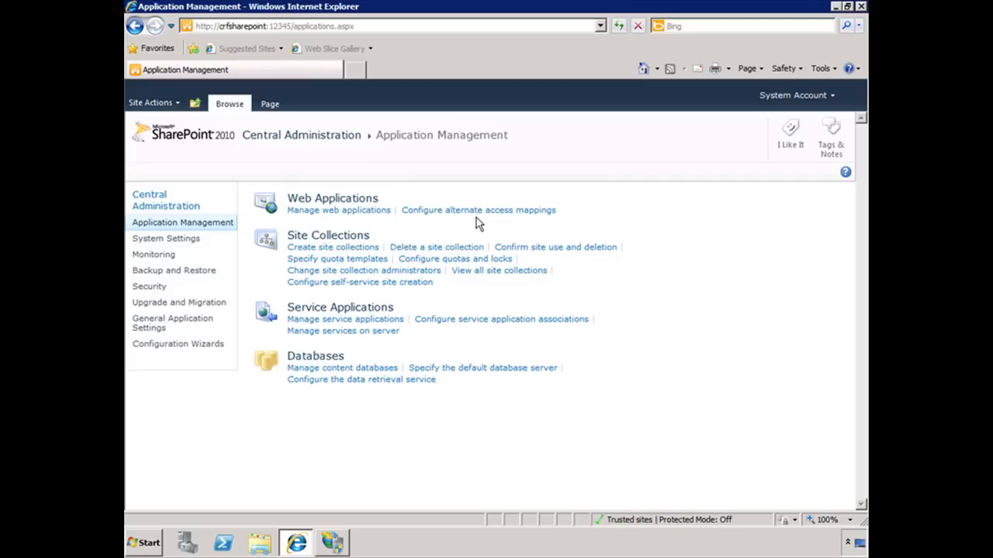
# - Open Manage web applications to list SharePoint - 80 and the farm's other web applications
pyautogui.click(338, 209)
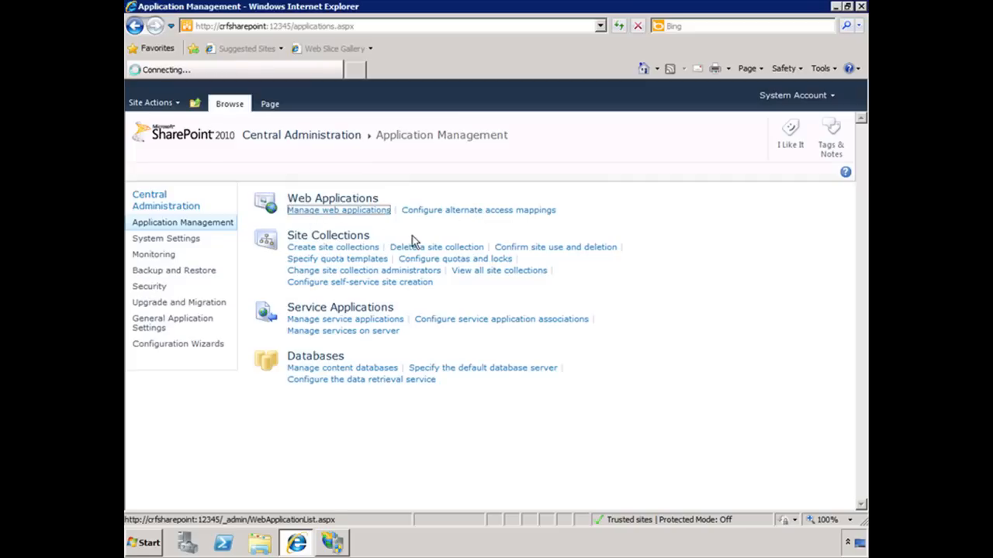
pyautogui.click(338, 210)
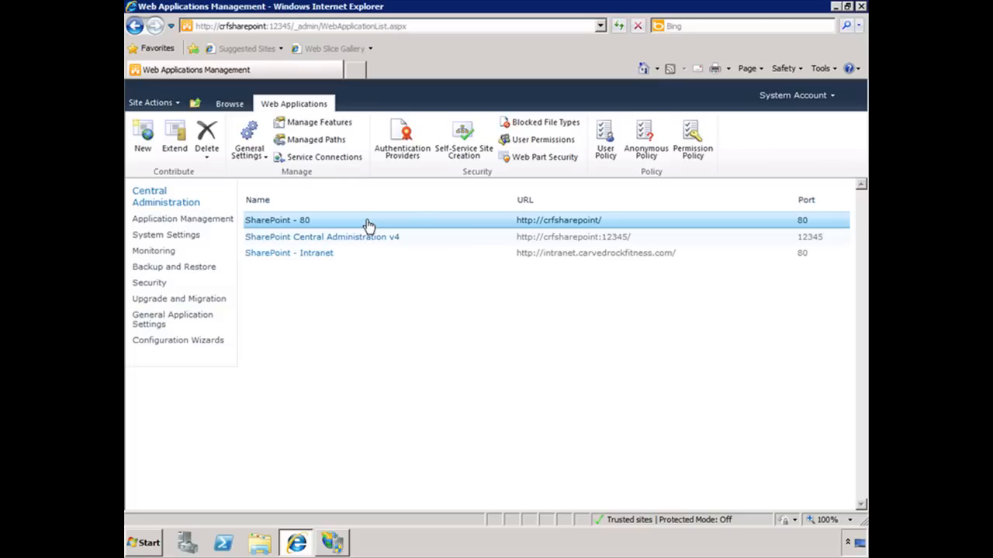
pyautogui.moveTo(602, 228)
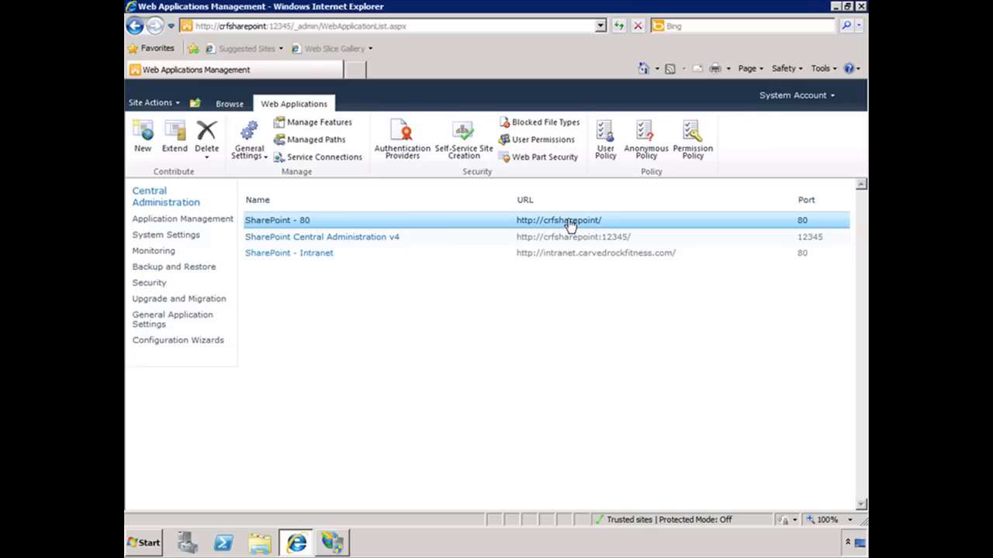
pyautogui.moveTo(340, 225)
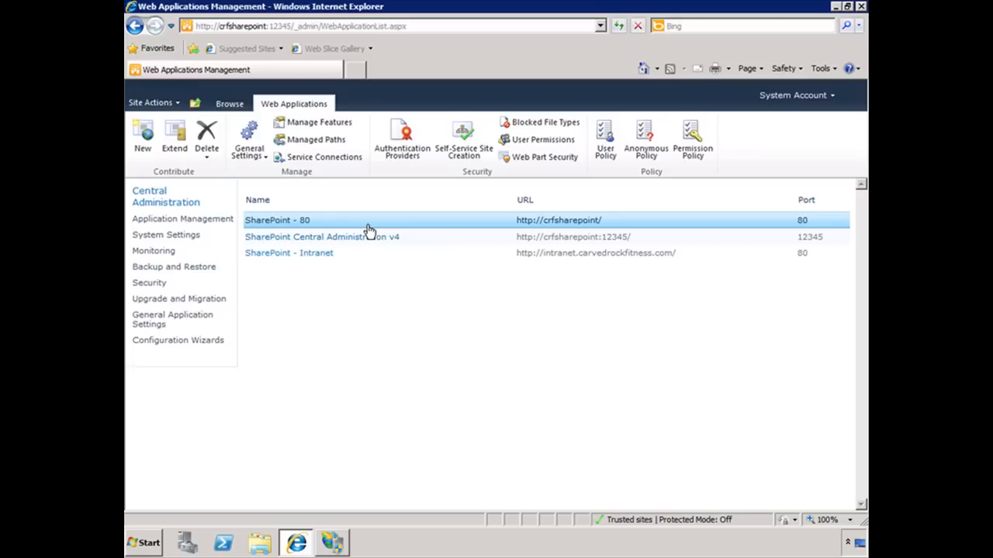
# - Return to Application Management and open Configure alternate access mappings
pyautogui.click(183, 223)
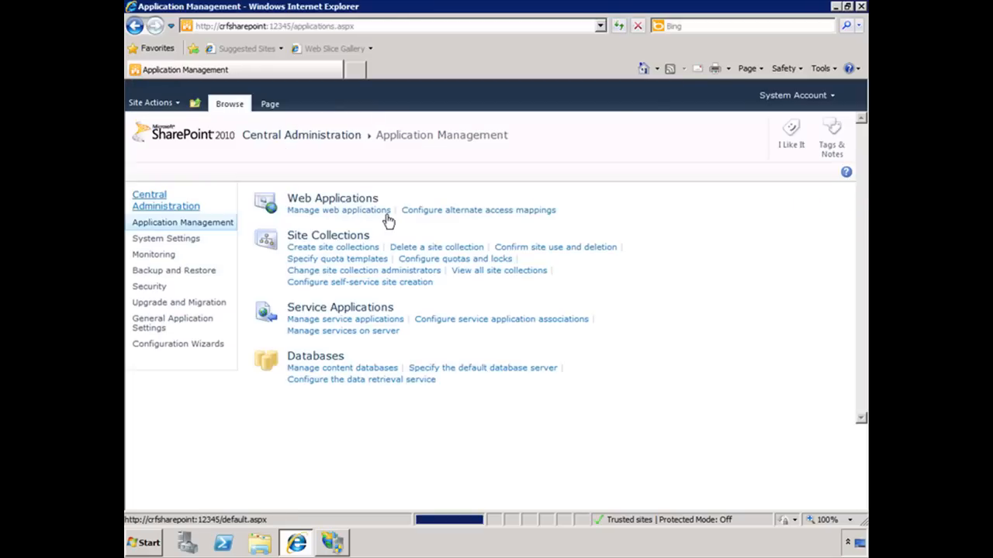
pyautogui.moveTo(470, 211)
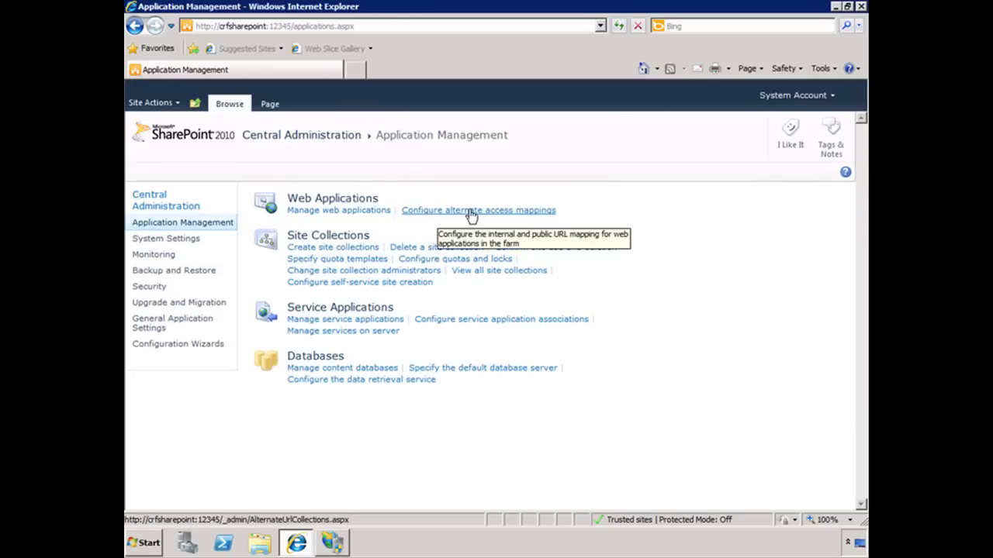
pyautogui.click(478, 210)
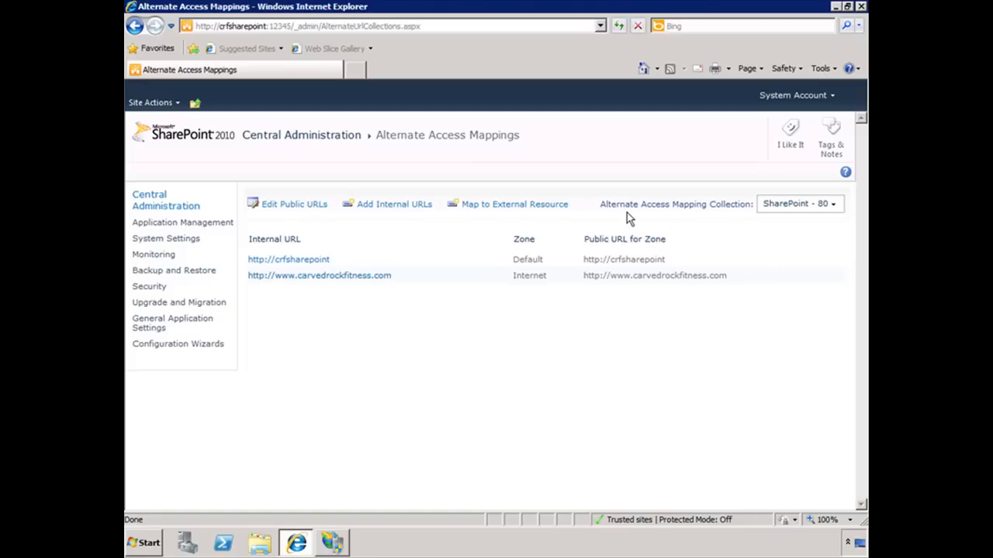
pyautogui.moveTo(802, 224)
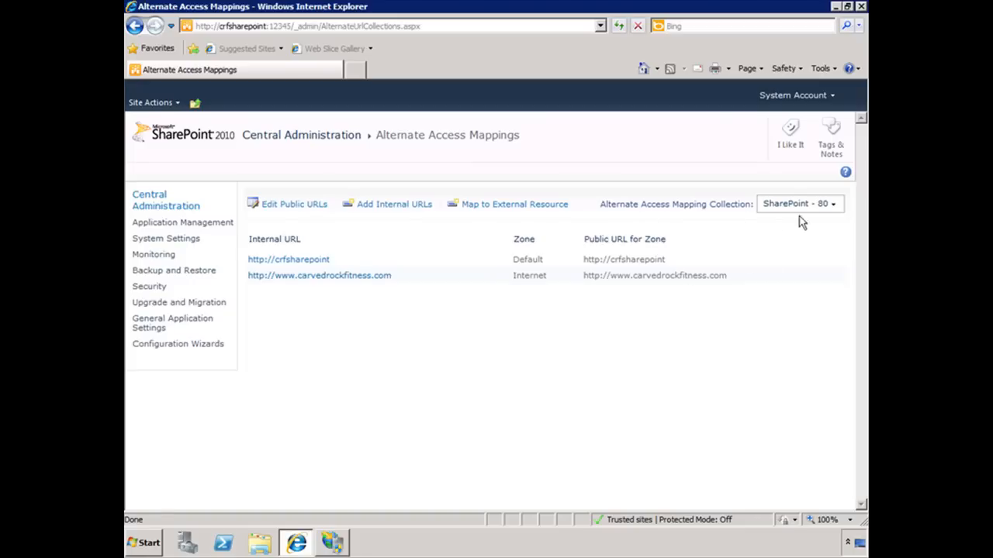
pyautogui.moveTo(627, 337)
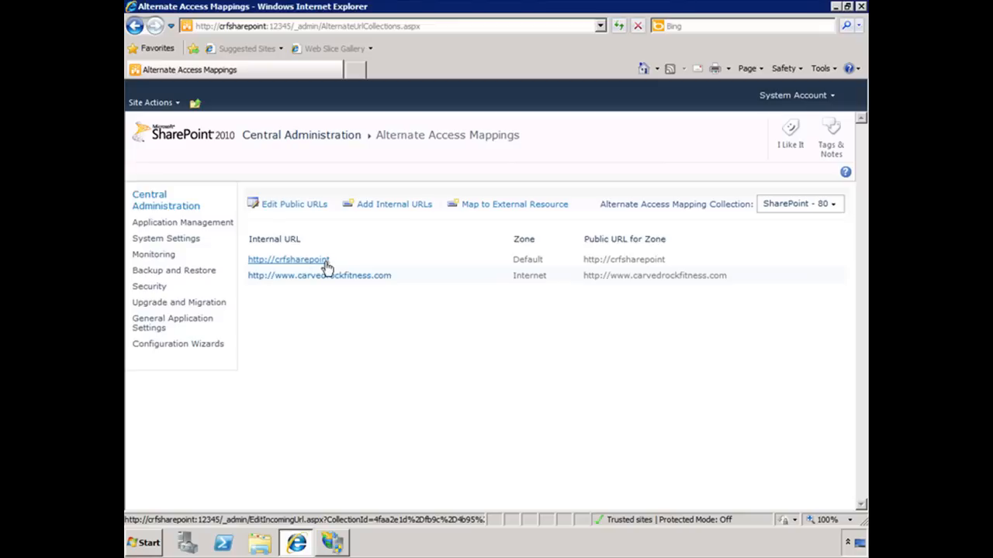
pyautogui.moveTo(332, 279)
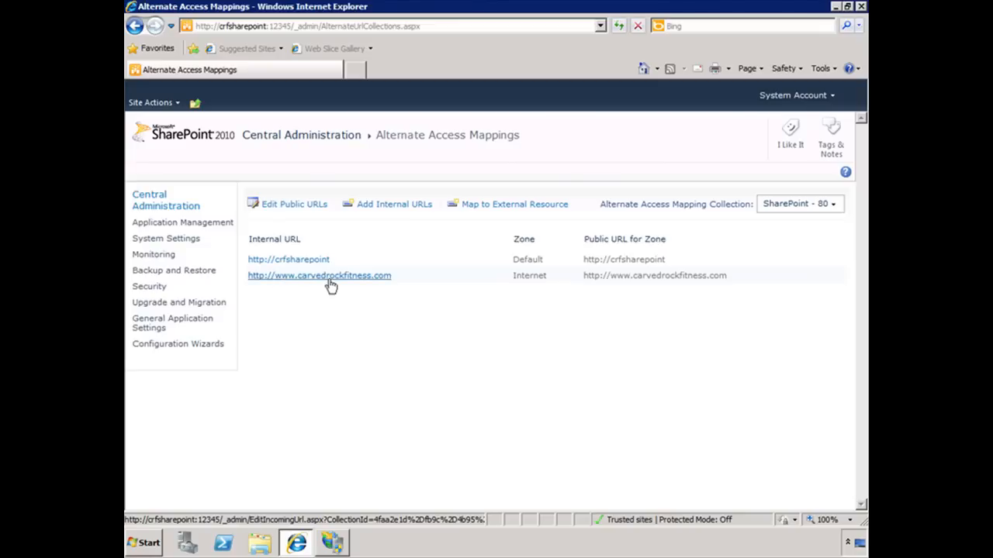
pyautogui.moveTo(376, 286)
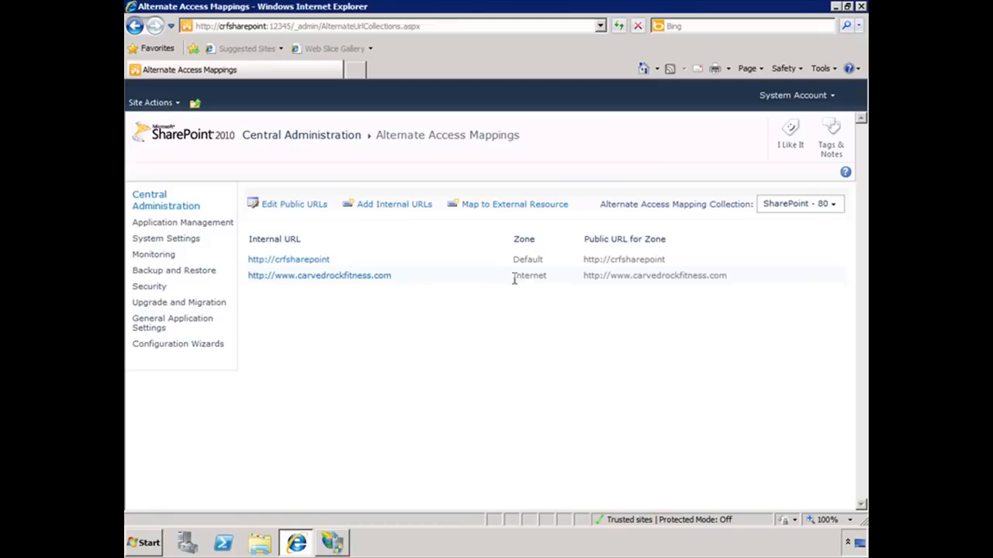
pyautogui.moveTo(465, 286)
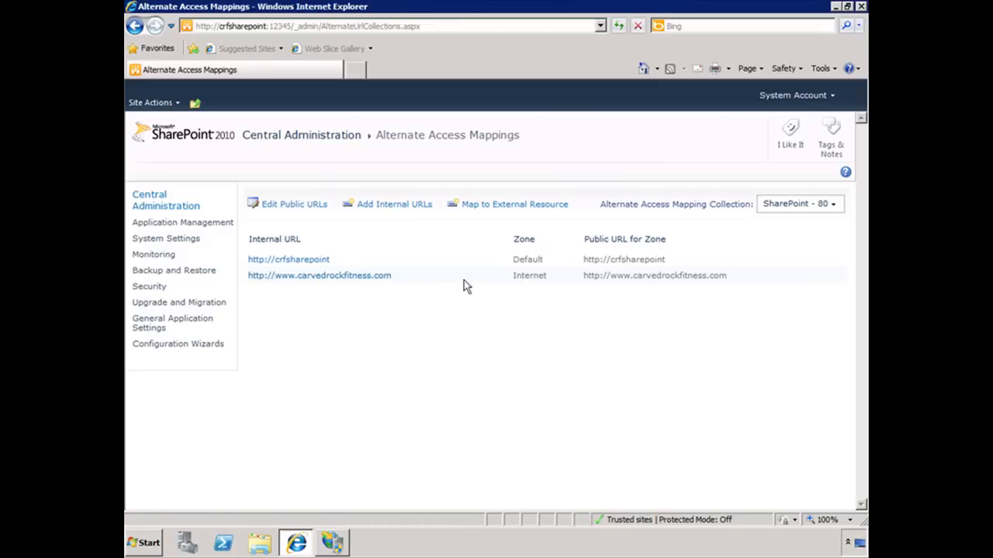
# - Open Edit Public URLs for SharePoint - 80's Default and Internet zones
pyautogui.click(294, 204)
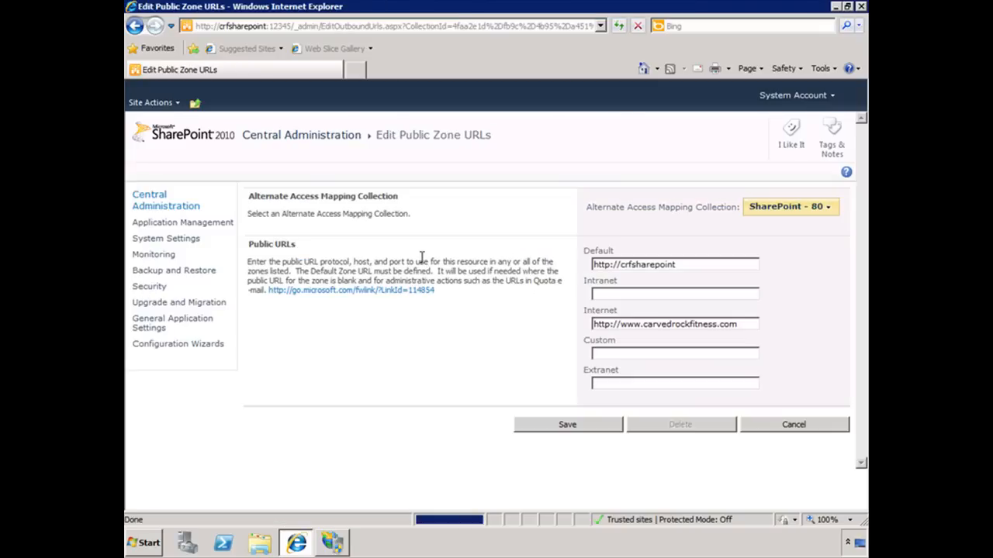
pyautogui.moveTo(401, 312)
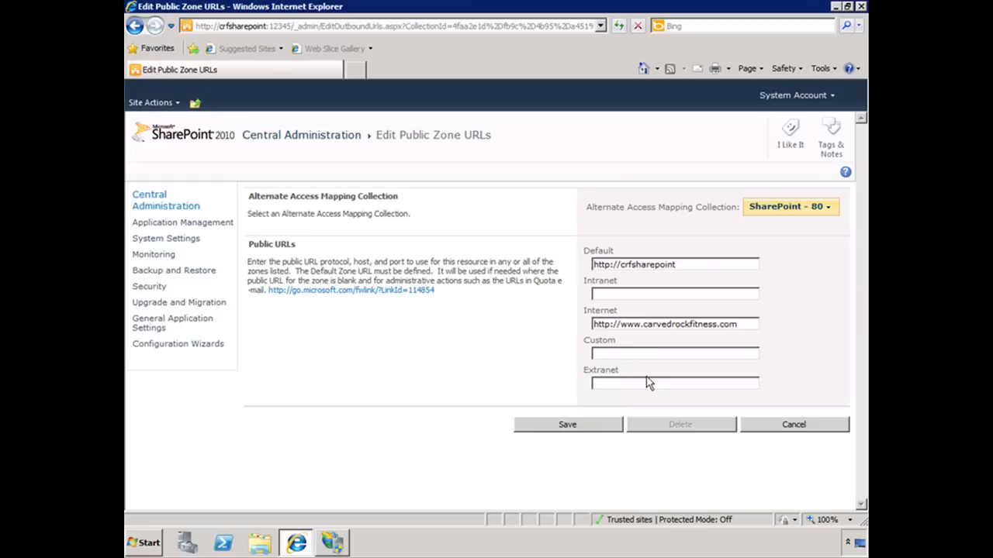
pyautogui.moveTo(583, 313)
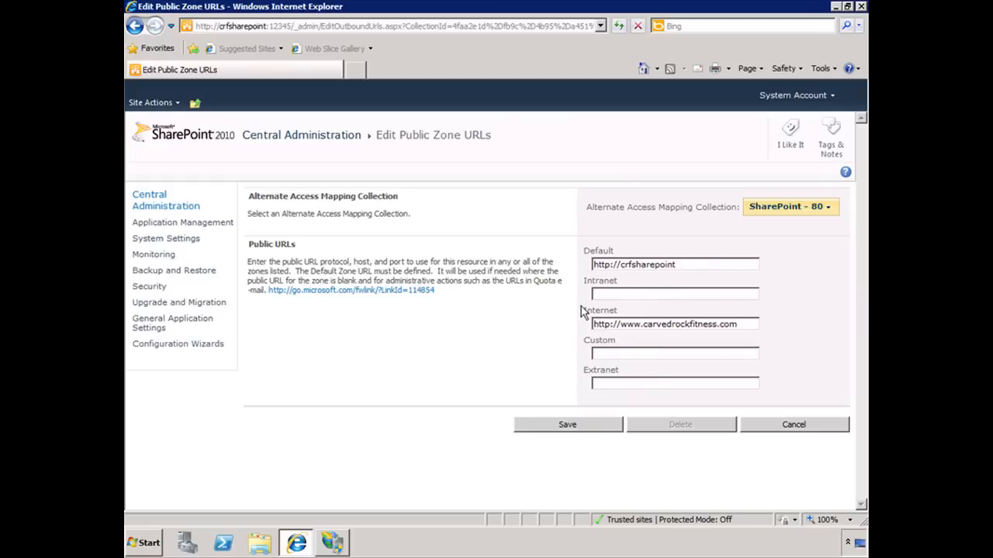
pyautogui.moveTo(630, 300)
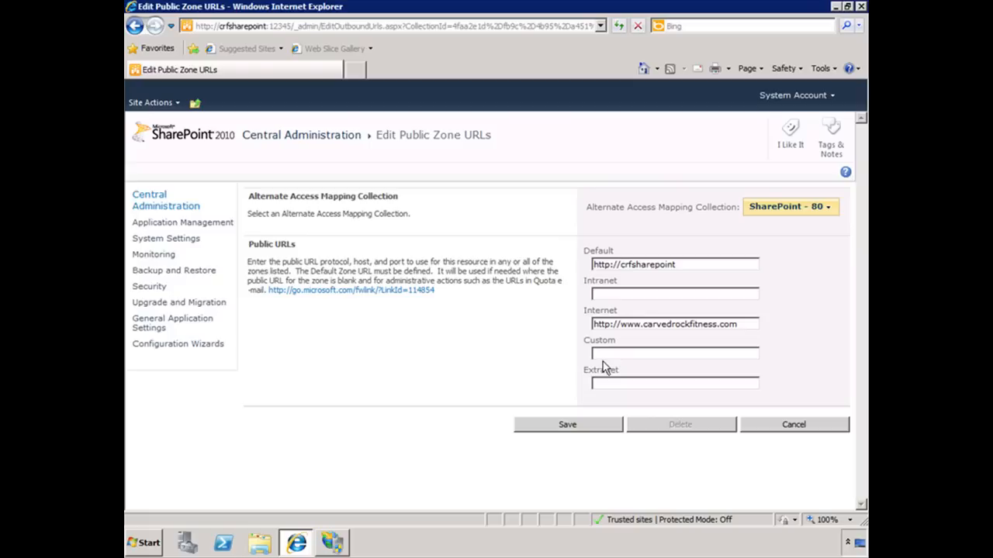
pyautogui.moveTo(403, 231)
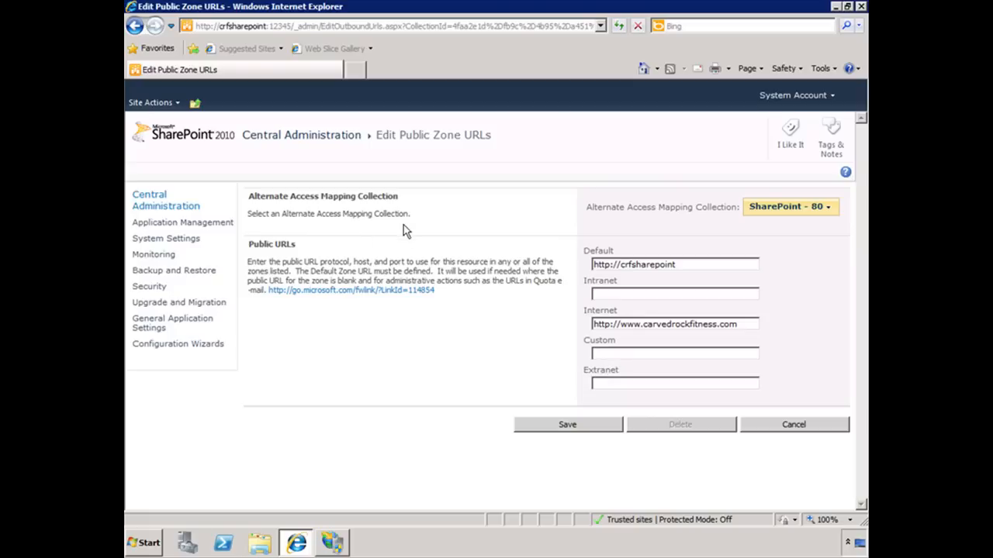
pyautogui.moveTo(479, 298)
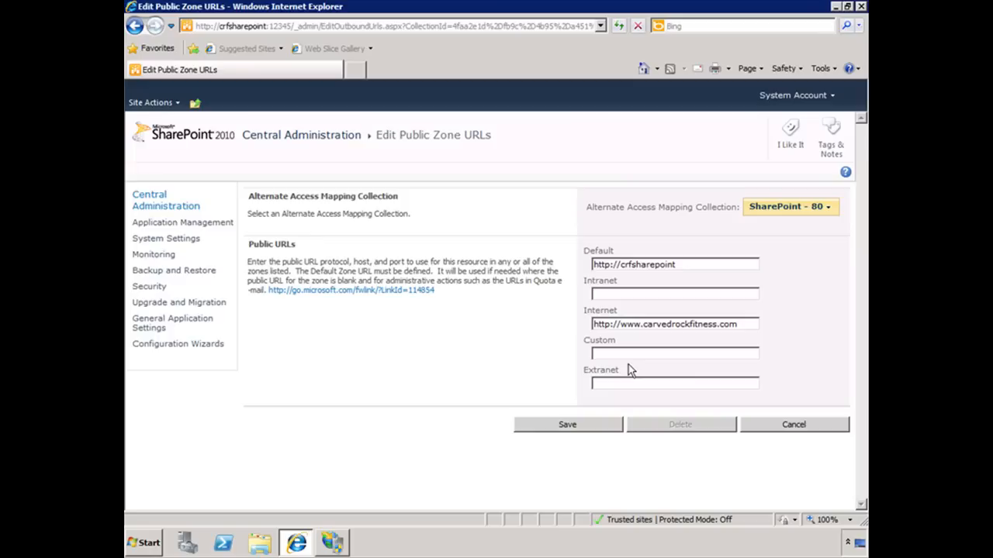
pyautogui.moveTo(633, 344)
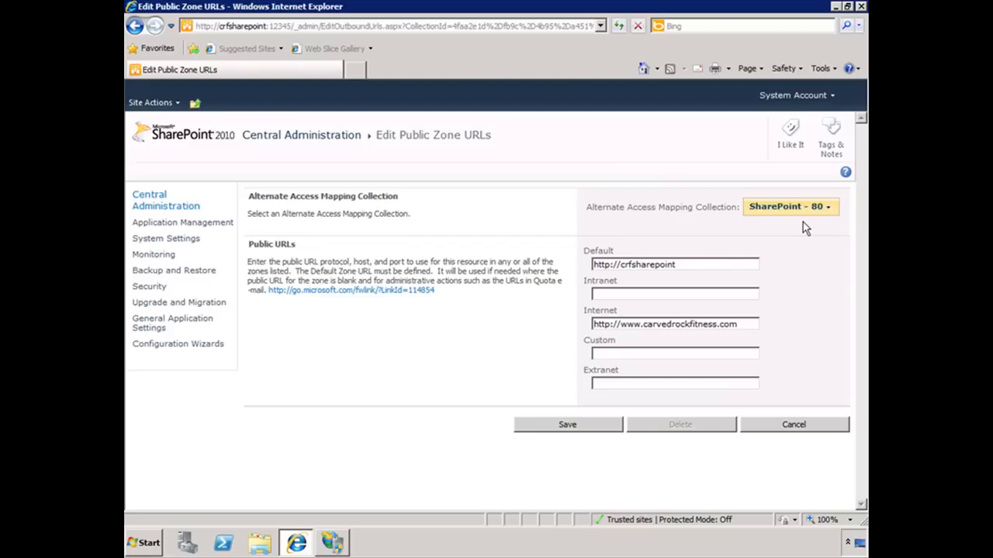
pyautogui.moveTo(707, 336)
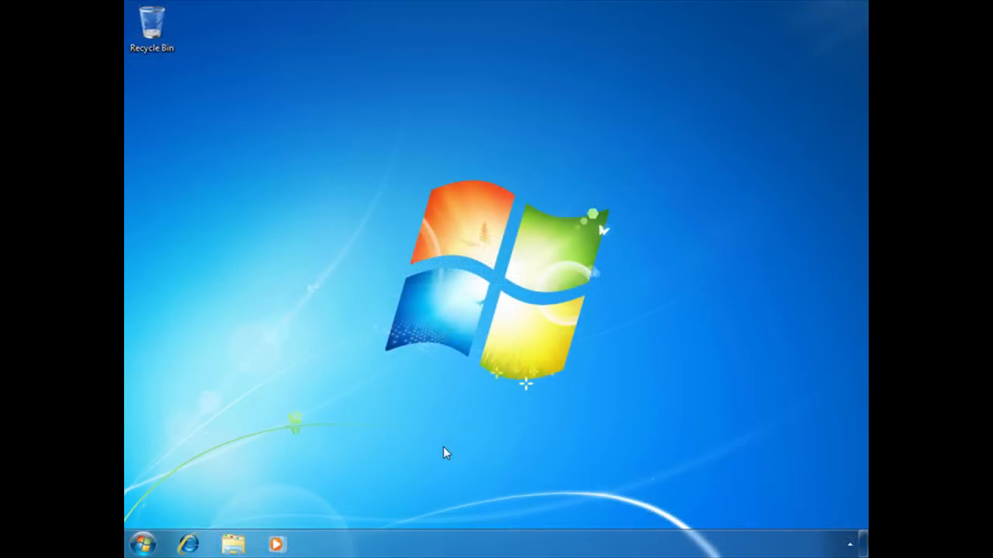
pyautogui.click(187, 543)
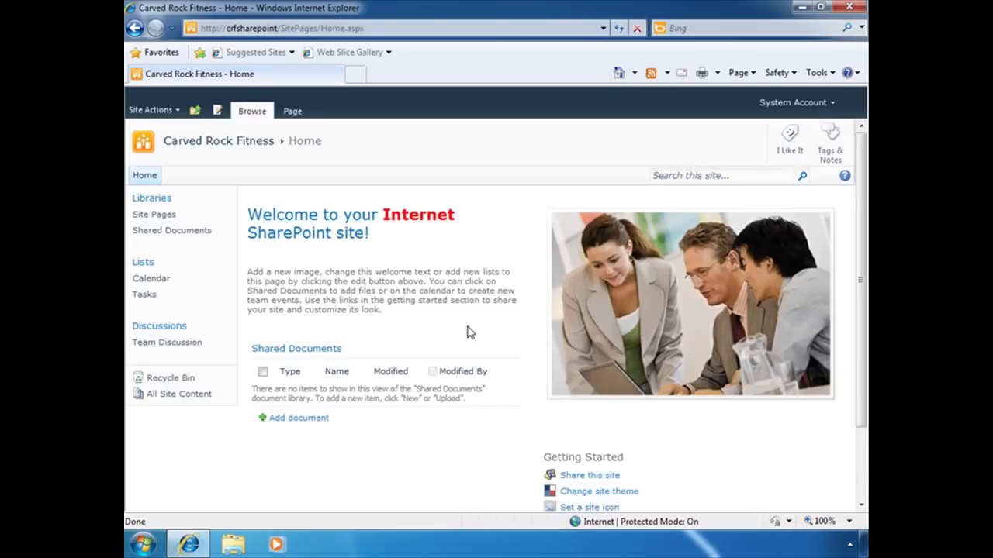
pyautogui.moveTo(457, 293)
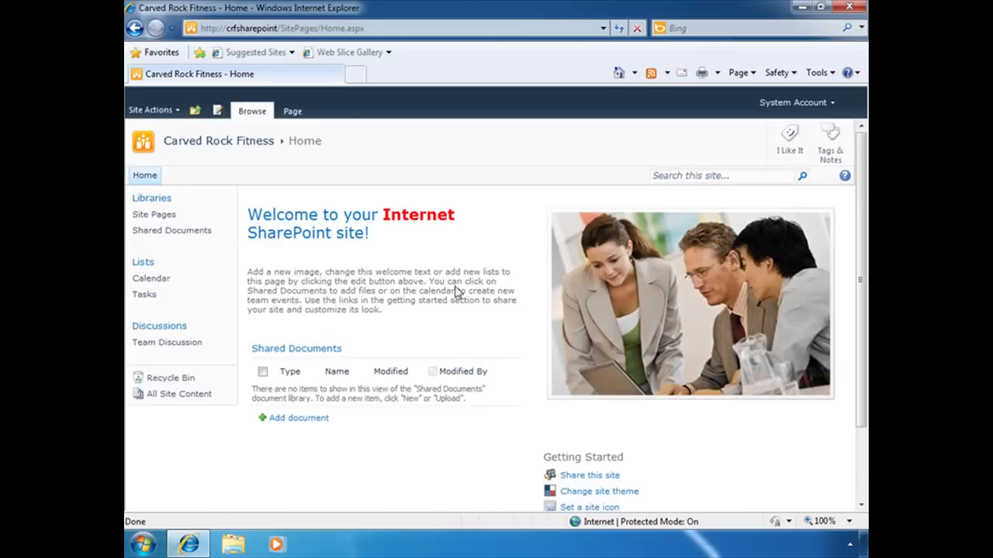
pyautogui.moveTo(430, 338)
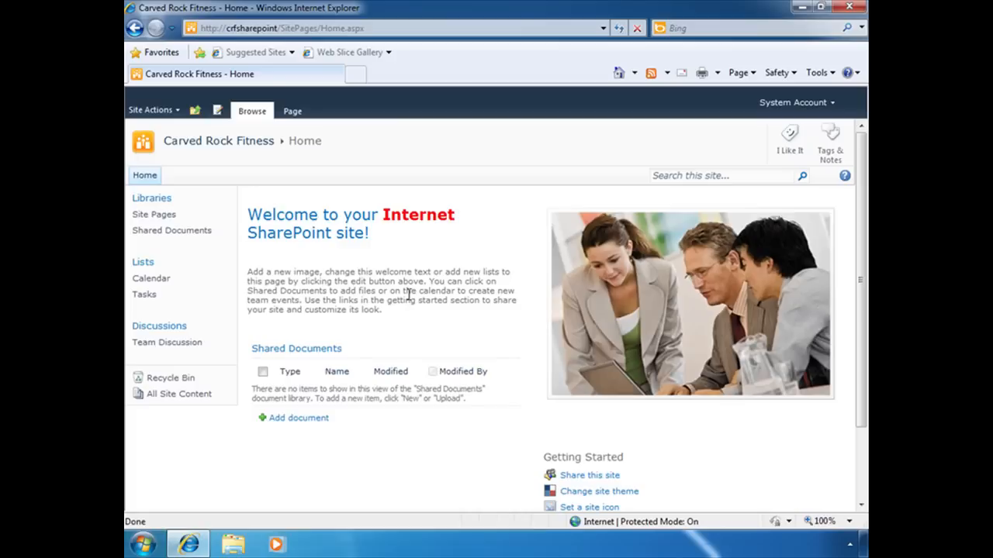
pyautogui.moveTo(795, 102)
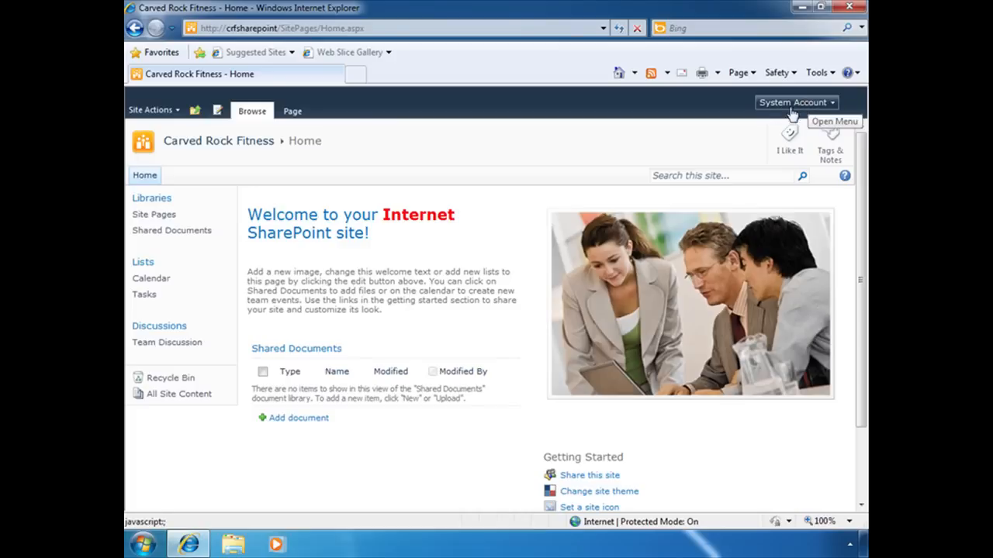
pyautogui.moveTo(398, 315)
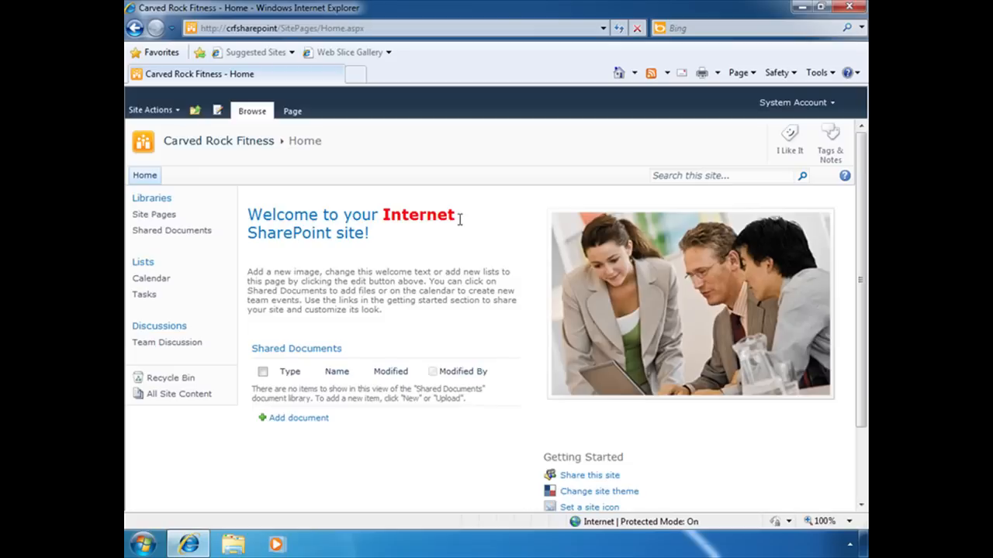
pyautogui.moveTo(456, 224)
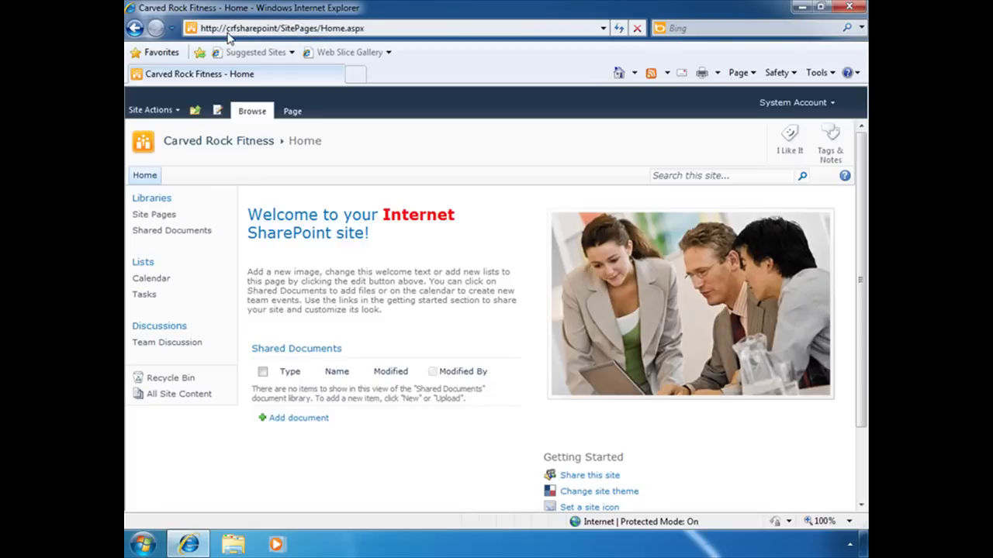
pyautogui.moveTo(269, 39)
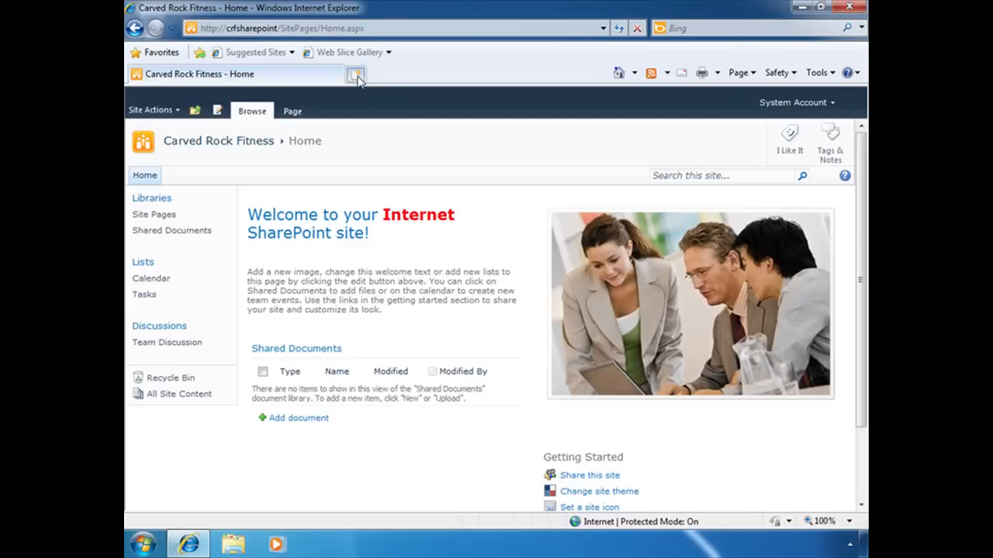
pyautogui.click(356, 74)
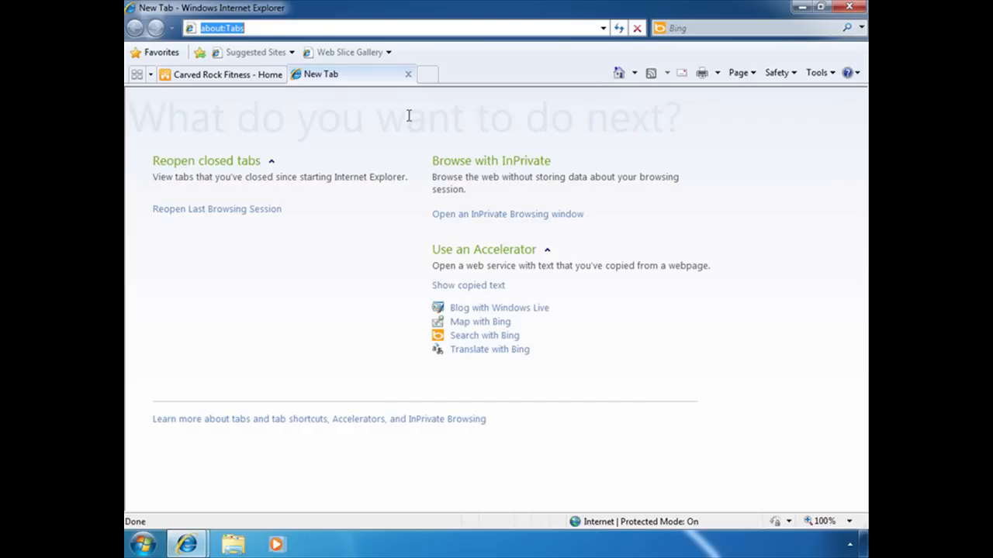
pyautogui.write('www.car')
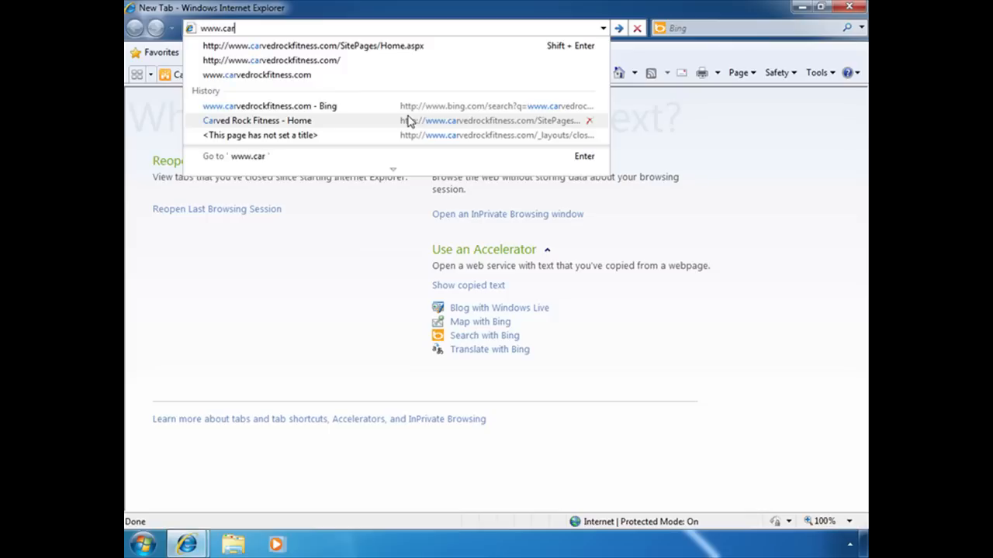
pyautogui.moveTo(348, 83)
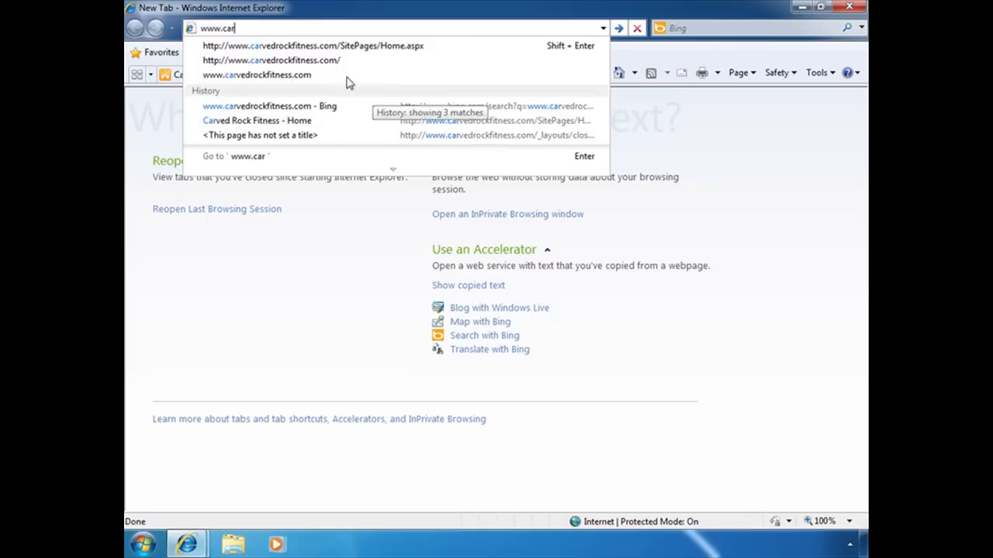
pyautogui.click(256, 75)
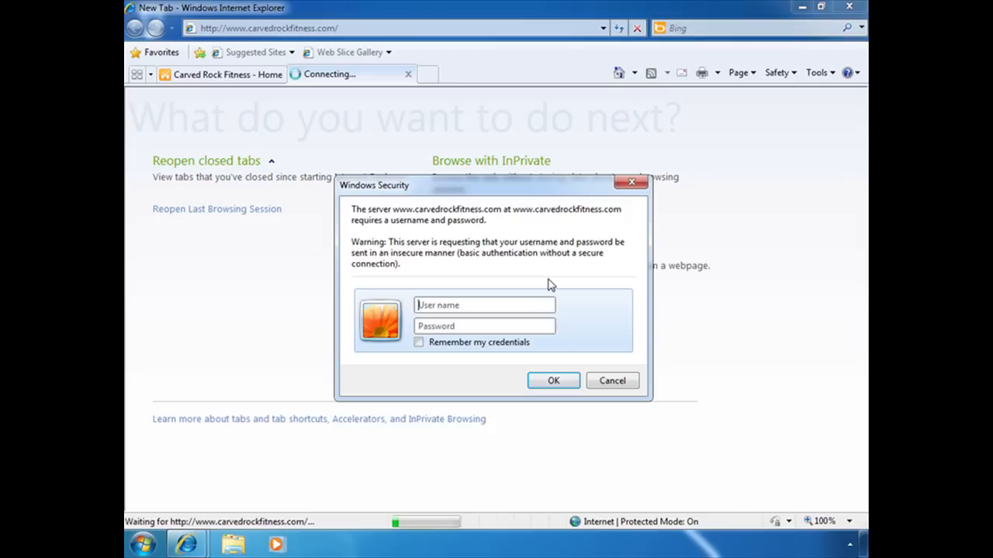
pyautogui.write('crf\\SP')
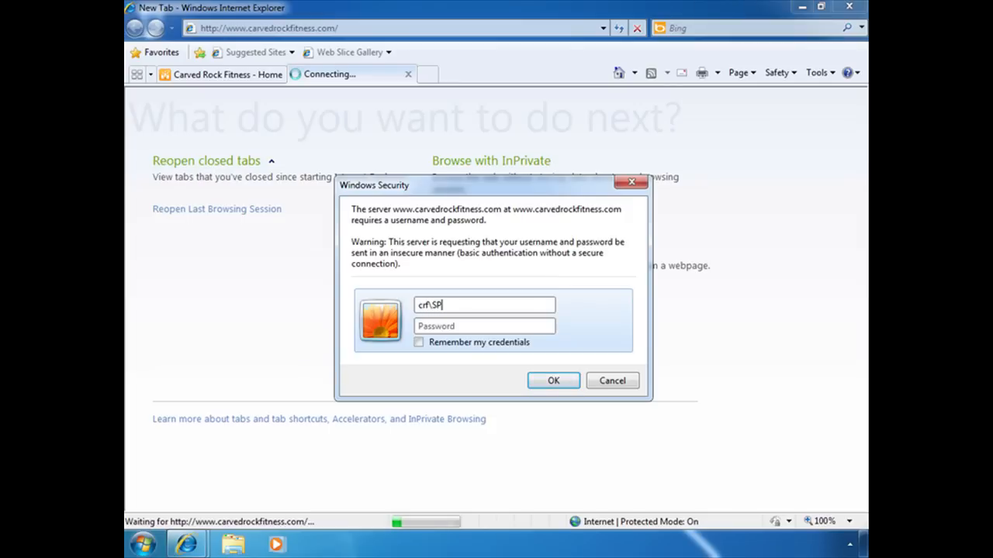
pyautogui.write('ADMIN')
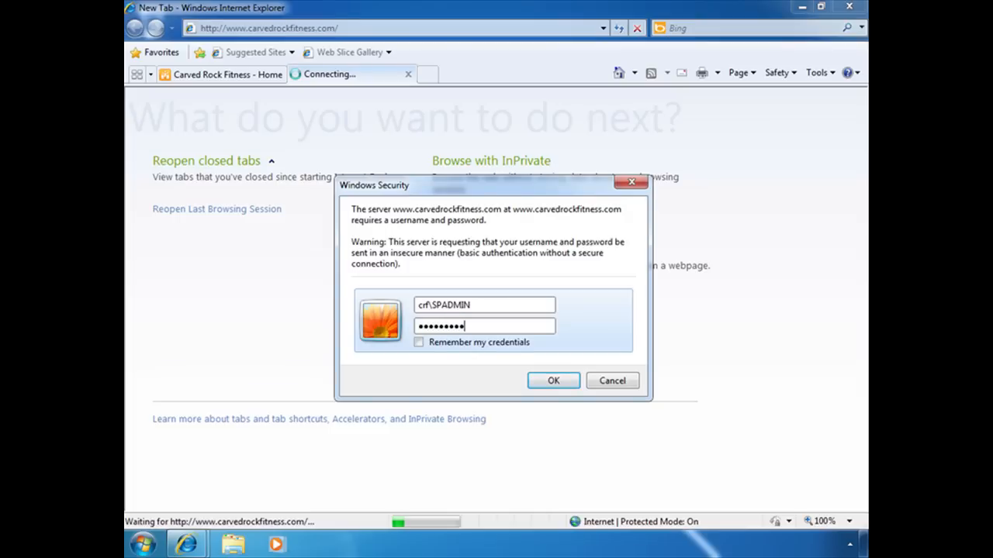
pyautogui.click(553, 380)
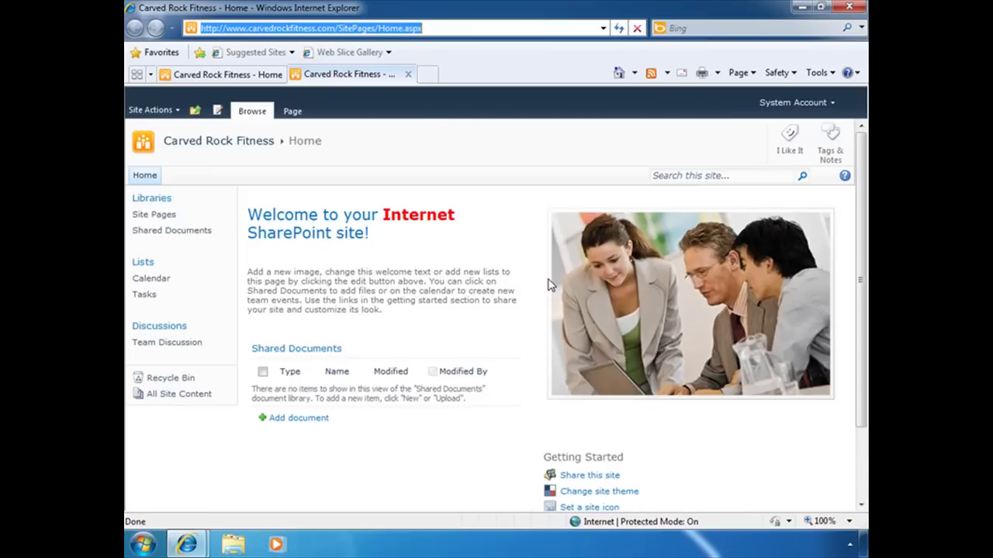
pyautogui.moveTo(549, 285)
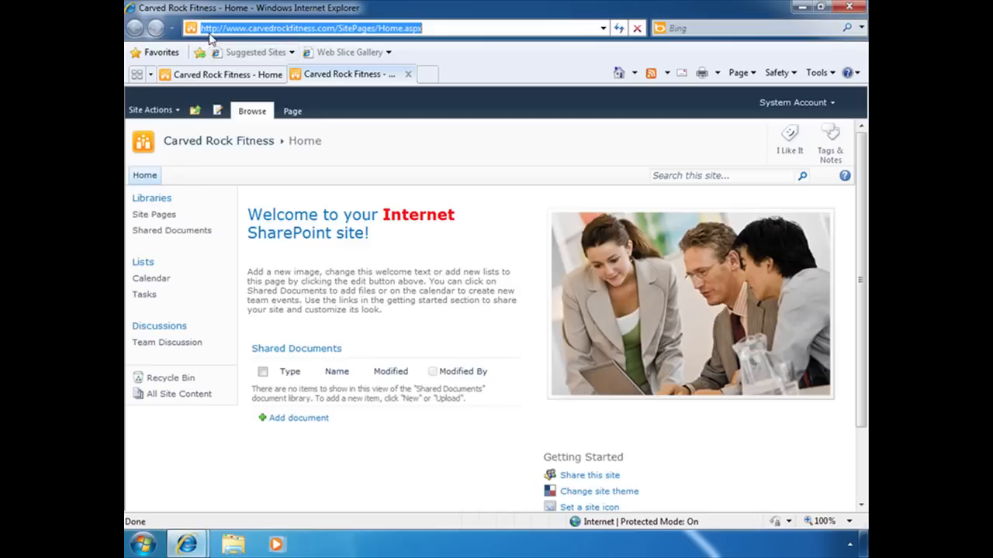
pyautogui.moveTo(402, 194)
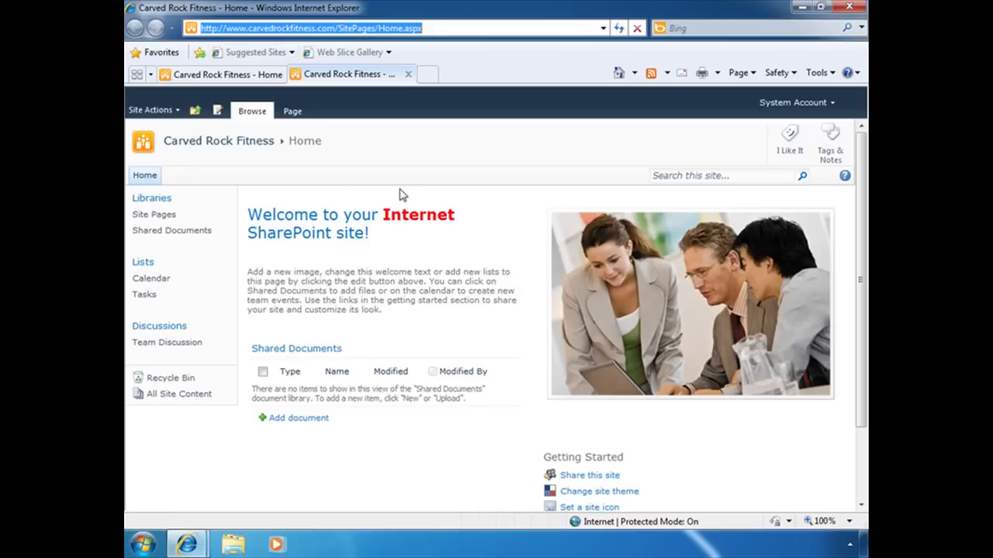
pyautogui.moveTo(435, 230)
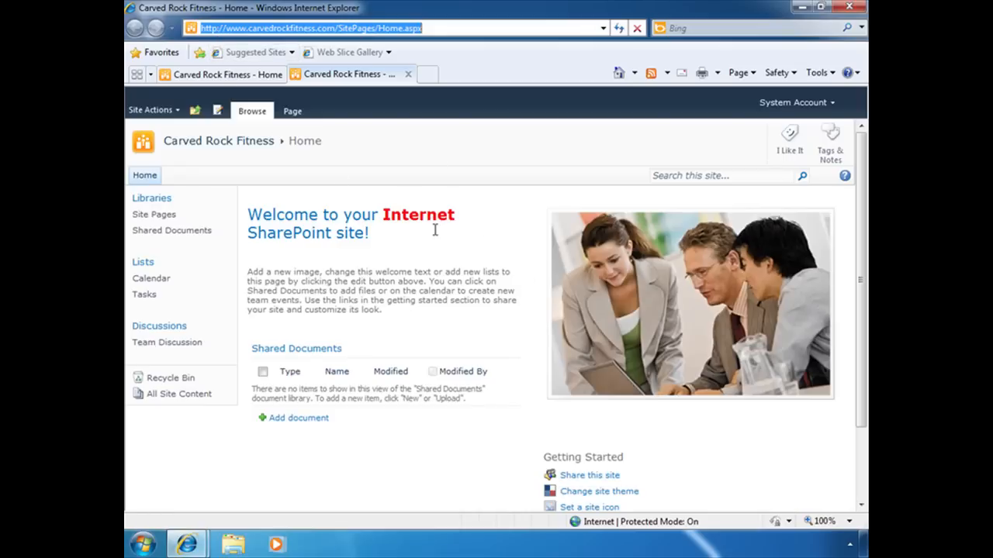
# - Switch back to the first tab showing the internal crfsharepoint home page
pyautogui.click(310, 28)
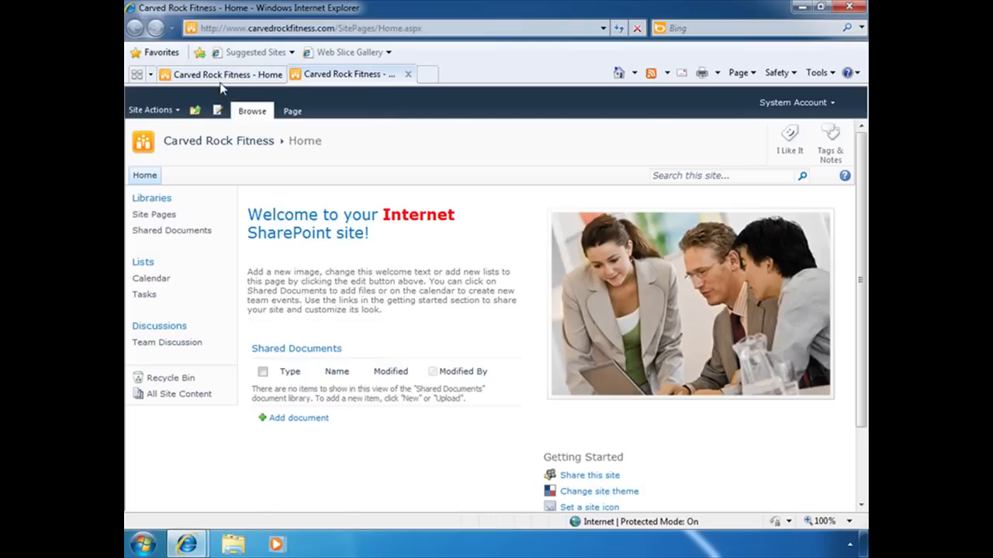
pyautogui.click(221, 73)
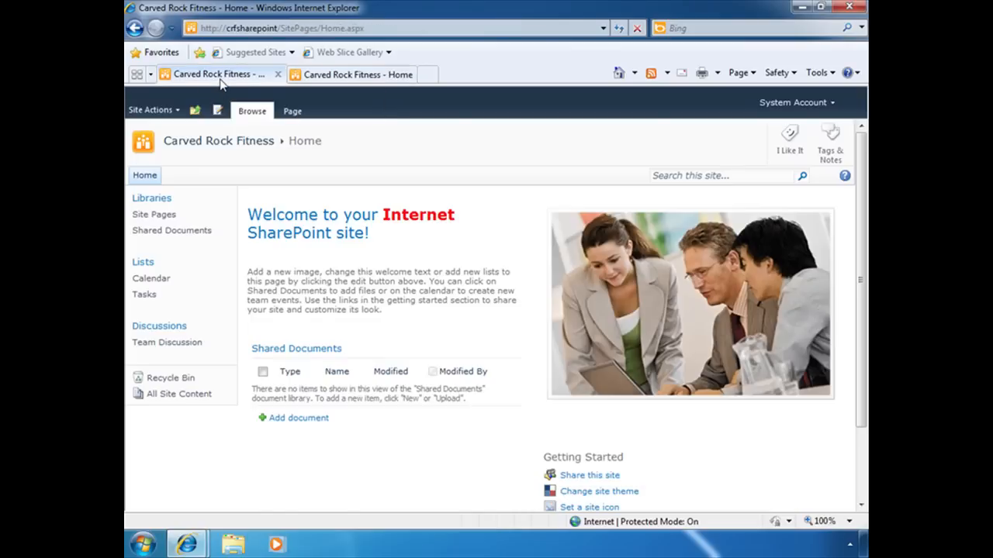
pyautogui.moveTo(435, 230)
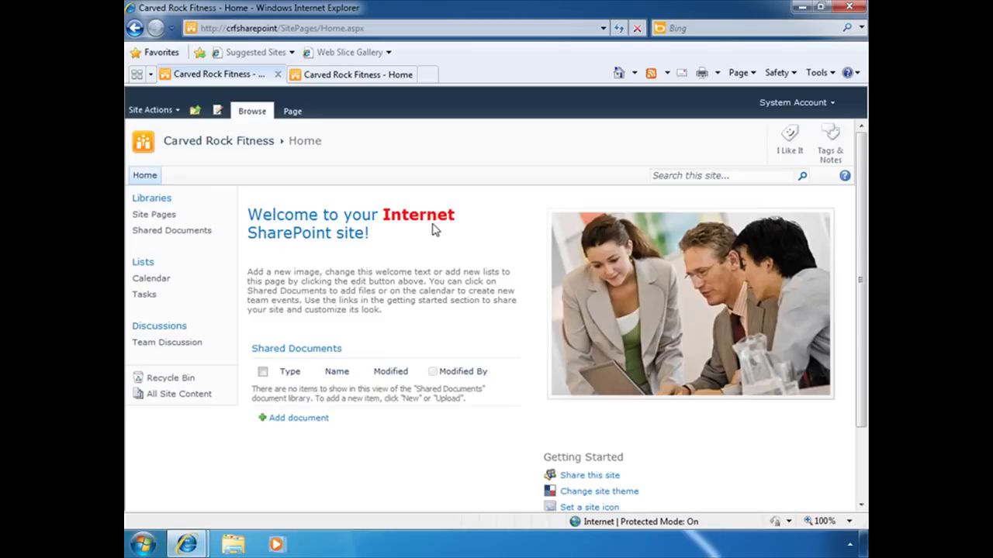
pyautogui.moveTo(410, 247)
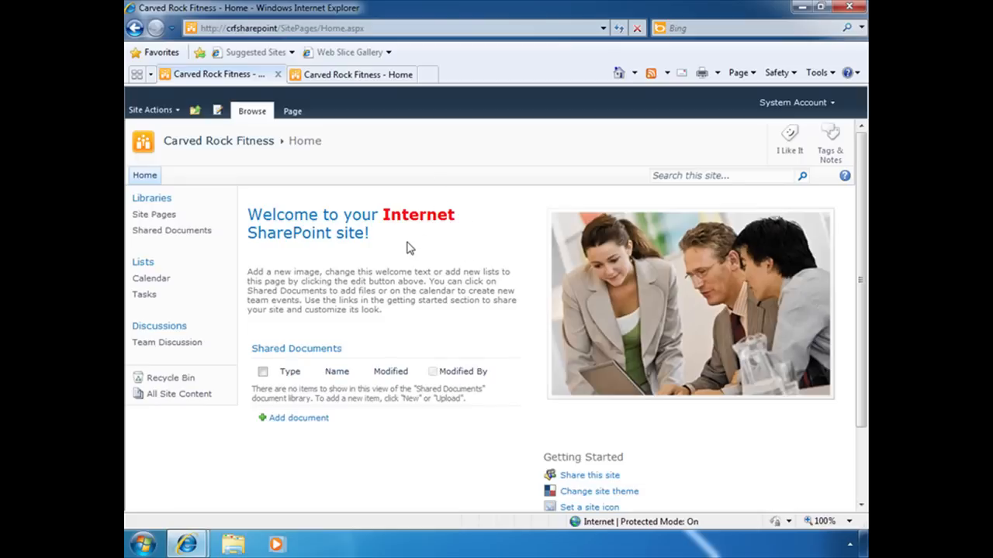
pyautogui.moveTo(427, 230)
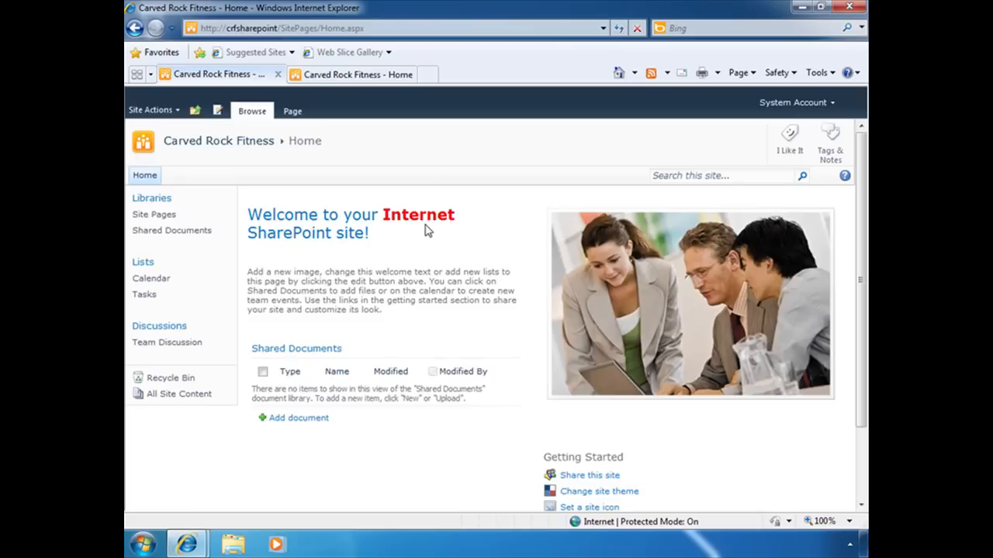
pyautogui.moveTo(170, 124)
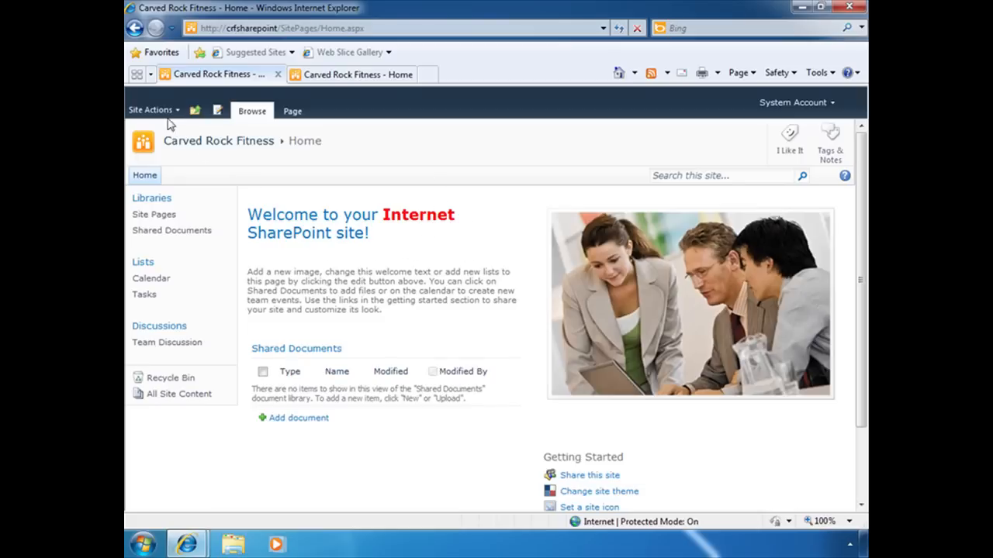
# - Edit the home page and recolour the heading word 'Internet' from red to green
pyautogui.click(150, 110)
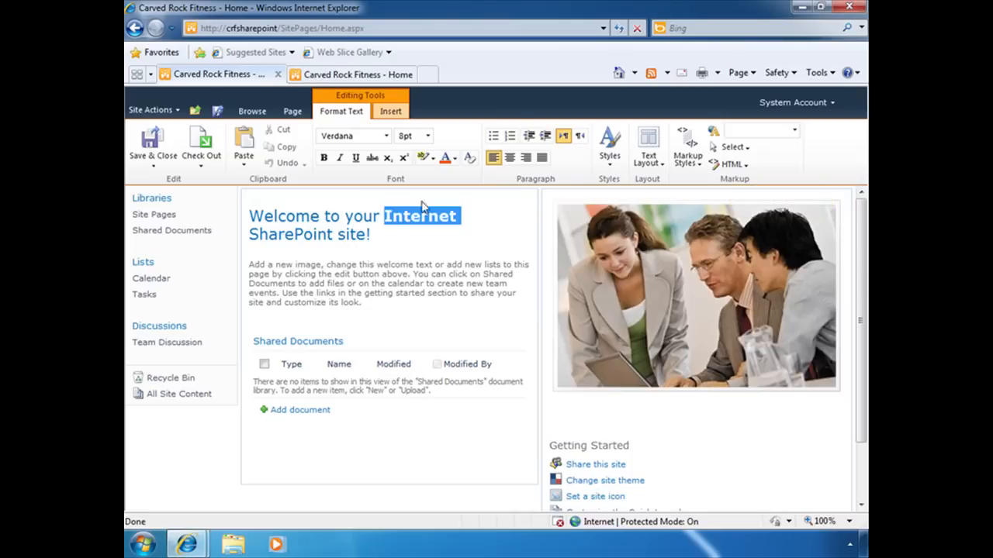
pyautogui.click(456, 157)
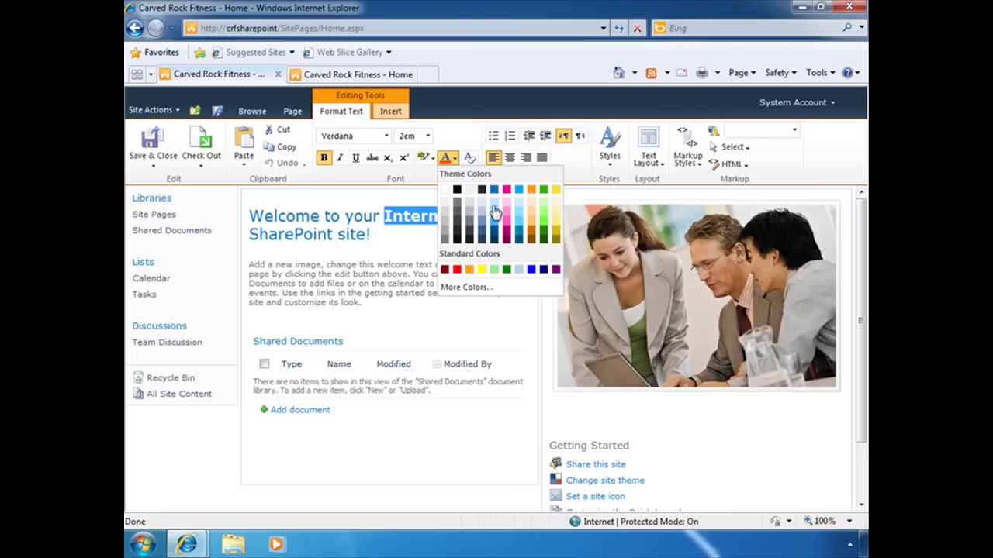
pyautogui.click(542, 222)
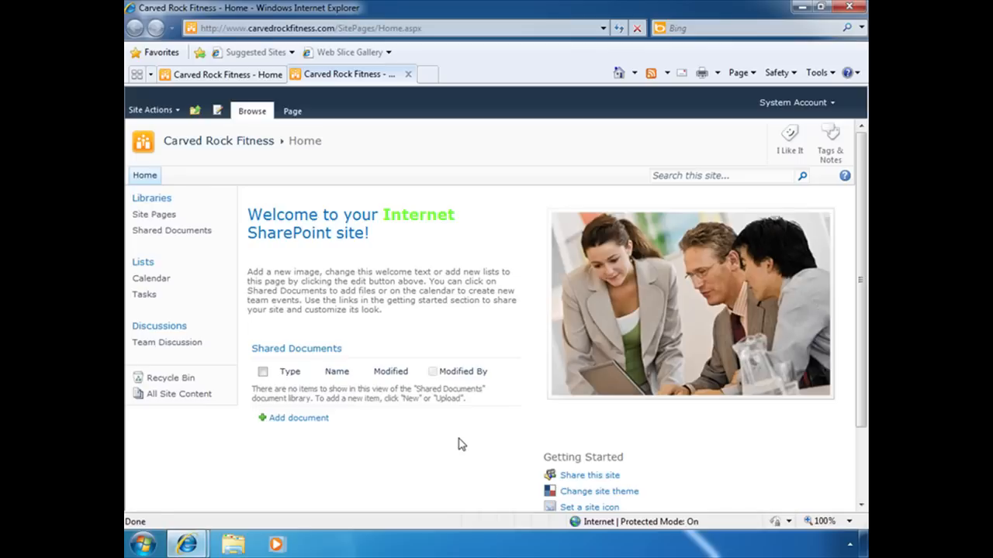
pyautogui.moveTo(402, 280)
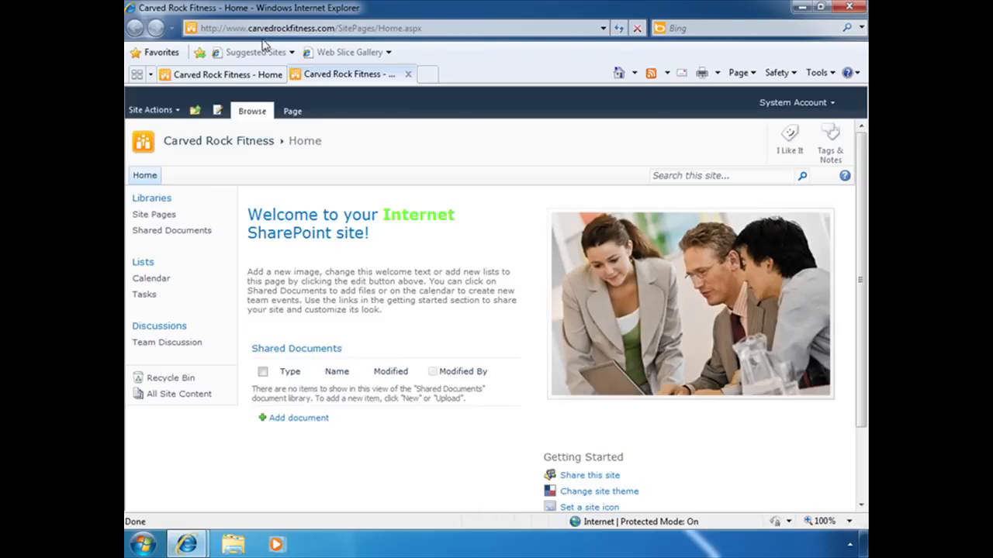
pyautogui.moveTo(373, 229)
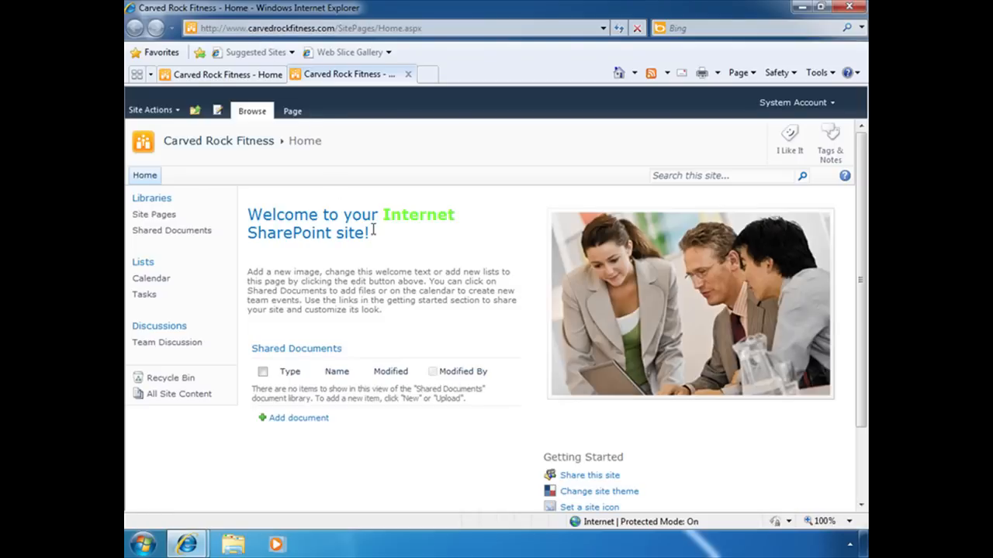
pyautogui.moveTo(392, 240)
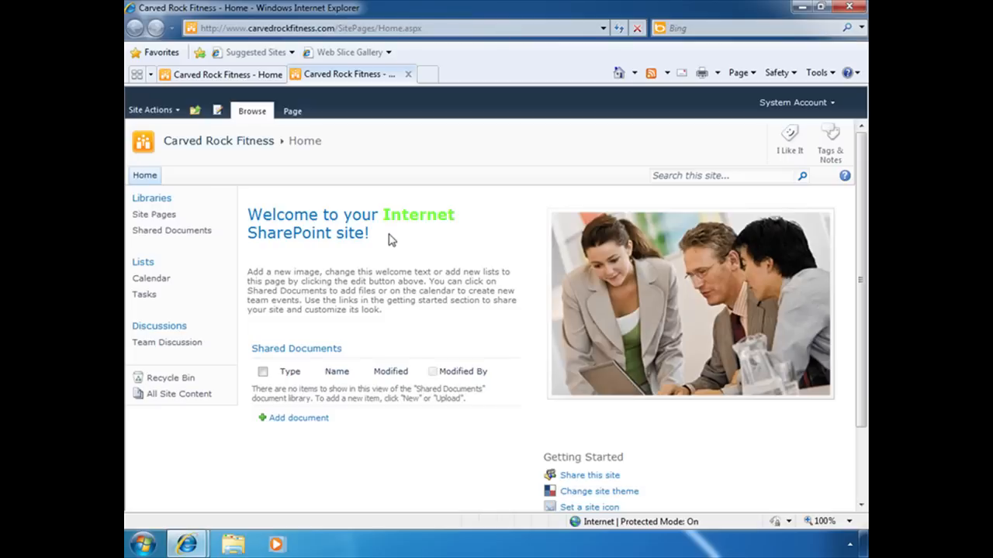